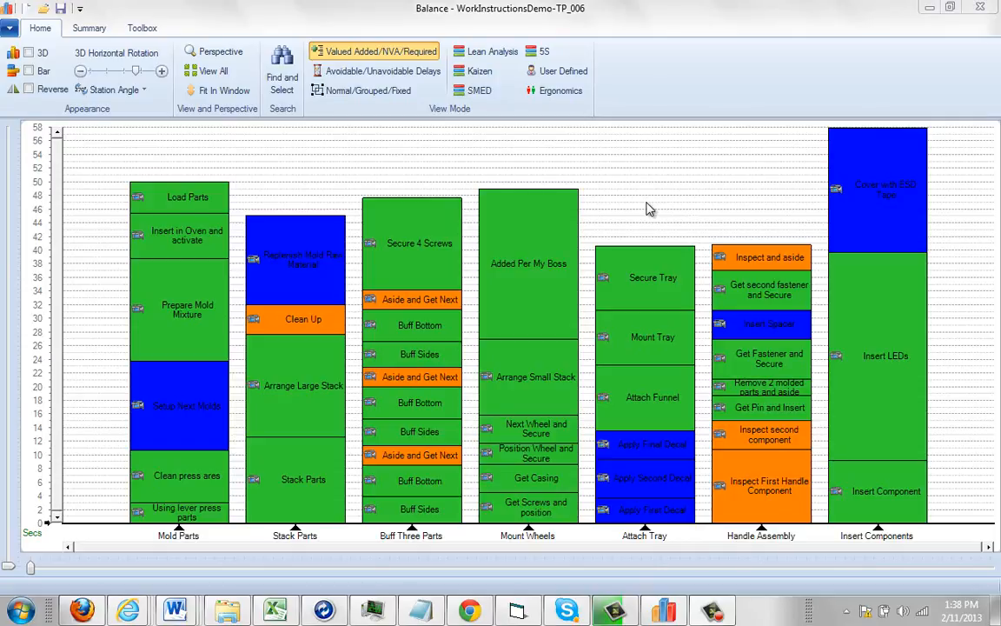
pyautogui.moveTo(647, 208)
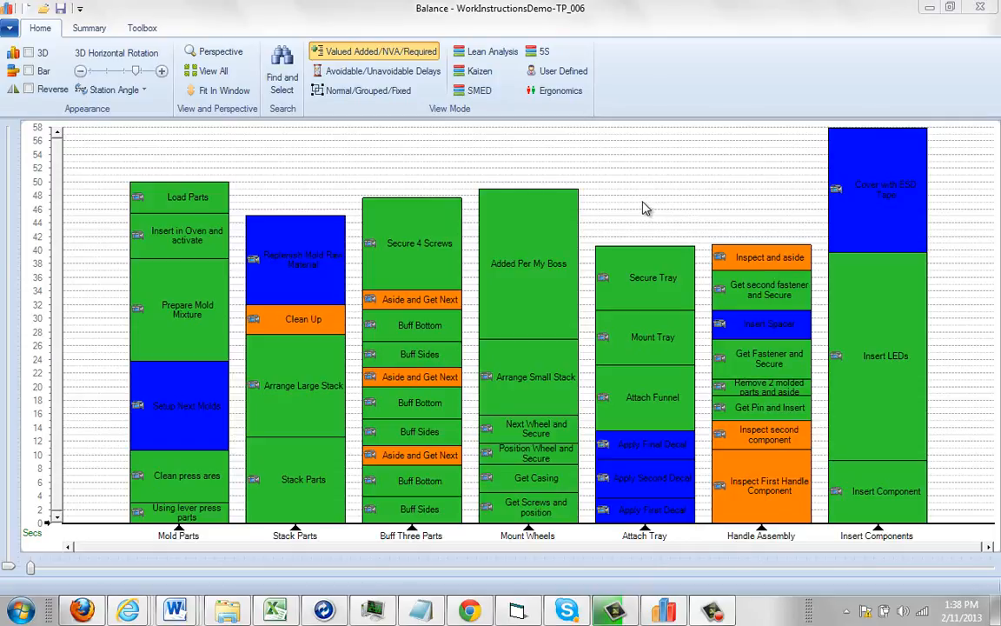
pyautogui.moveTo(423, 136)
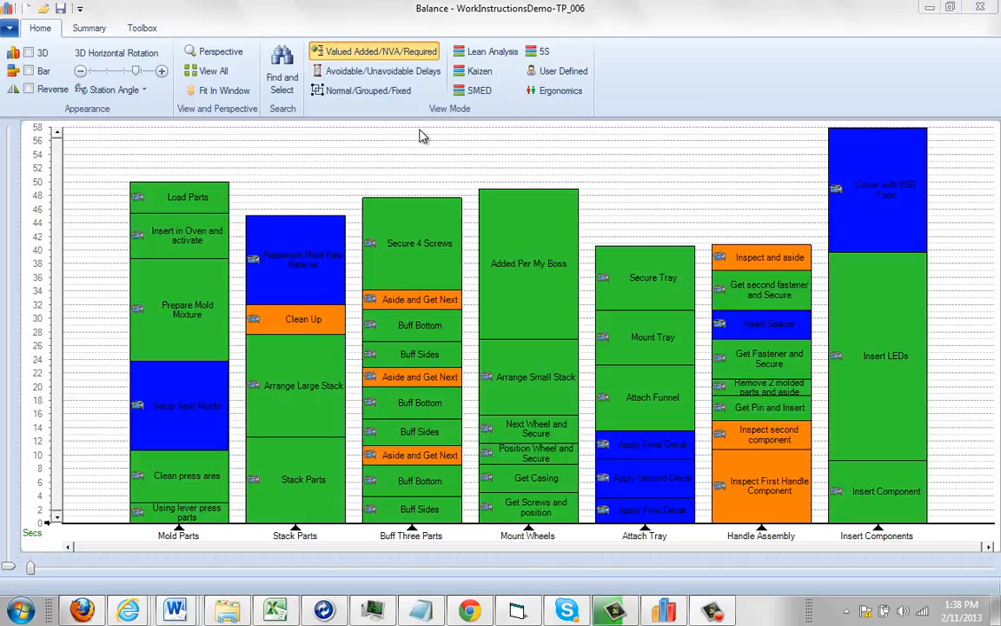
# - Reach the Defaults settings showing the Work Instructions Config options via Options > Settings
pyautogui.click(9, 9)
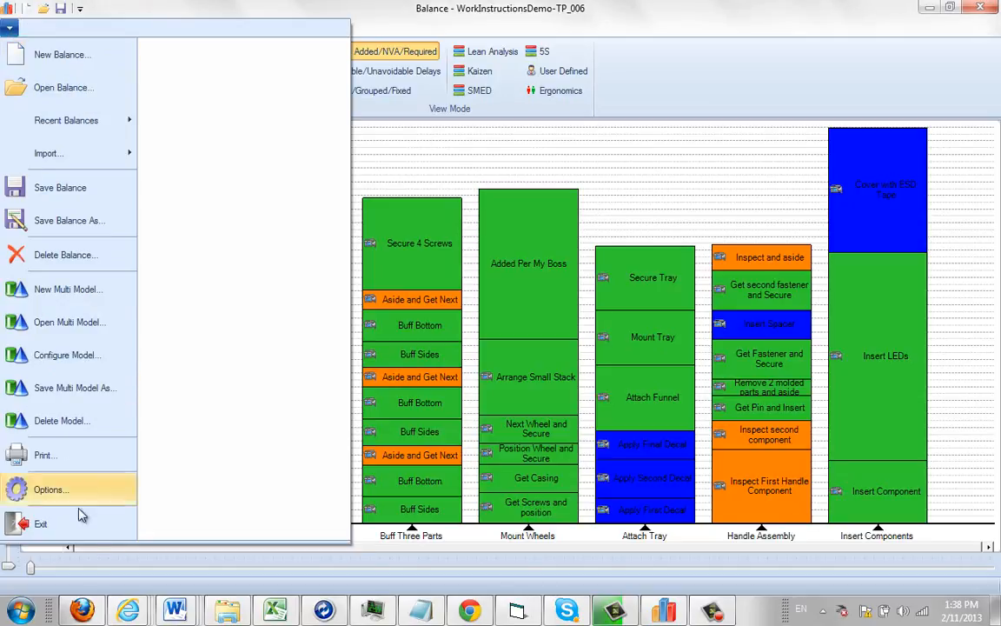
pyautogui.click(49, 491)
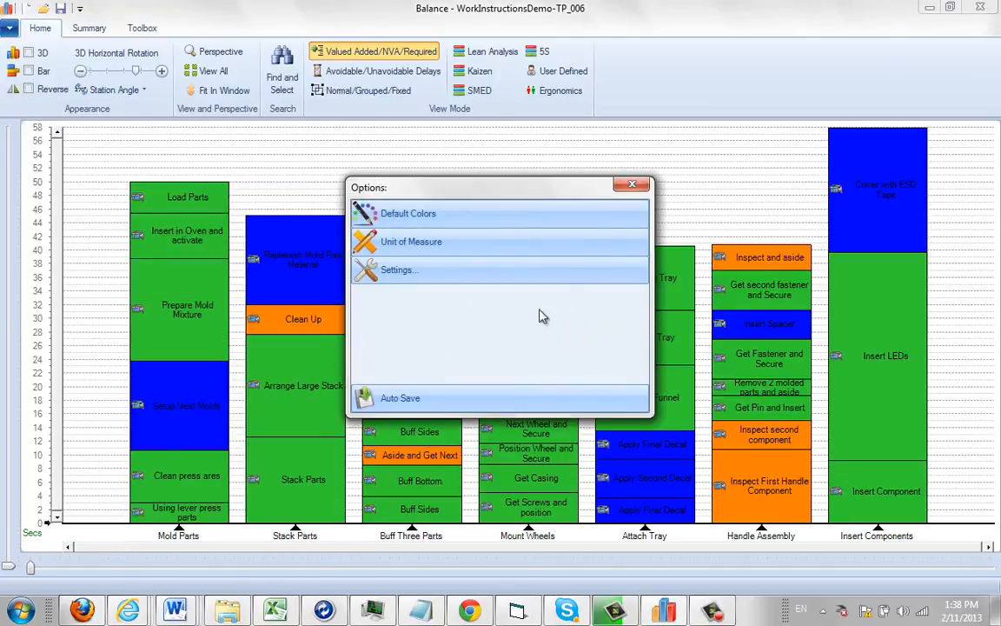
pyautogui.click(396, 269)
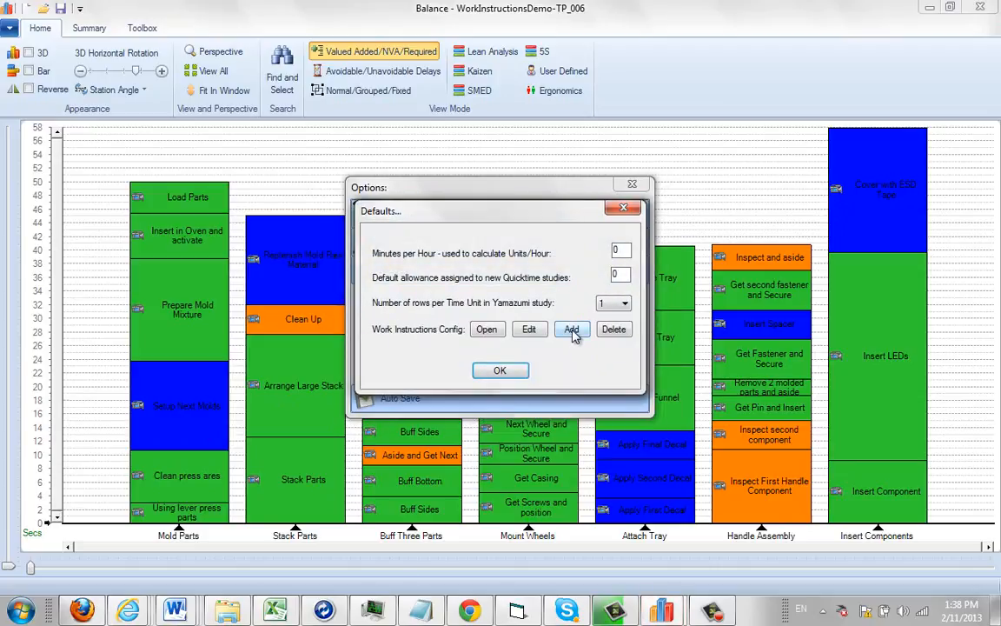
# - Add a work instructions template with prefix ABC and name ABC Work Instruction, then browse for its source workbook
pyautogui.click(571, 329)
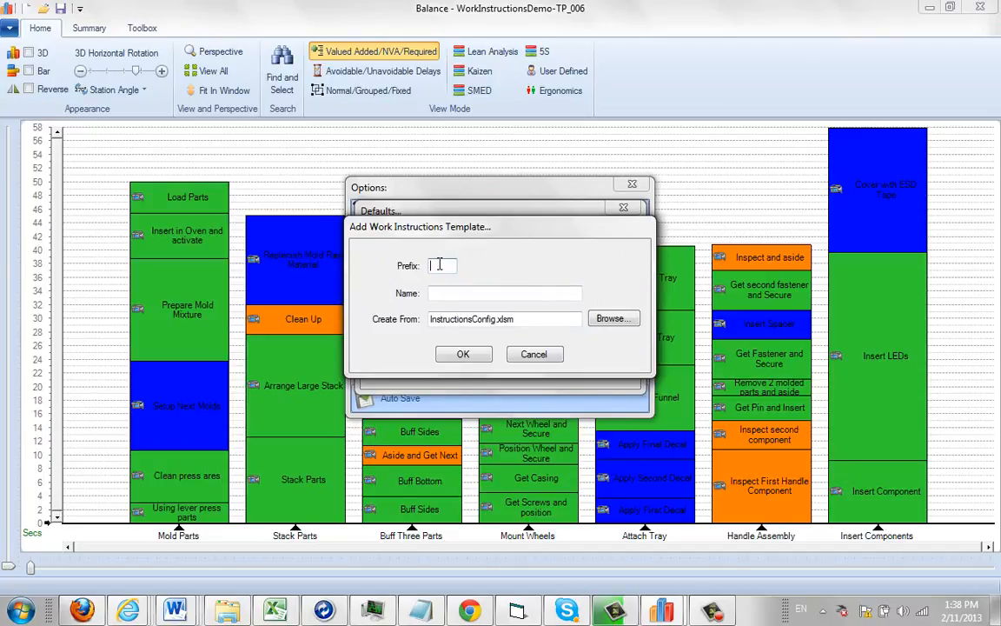
pyautogui.write('AE')
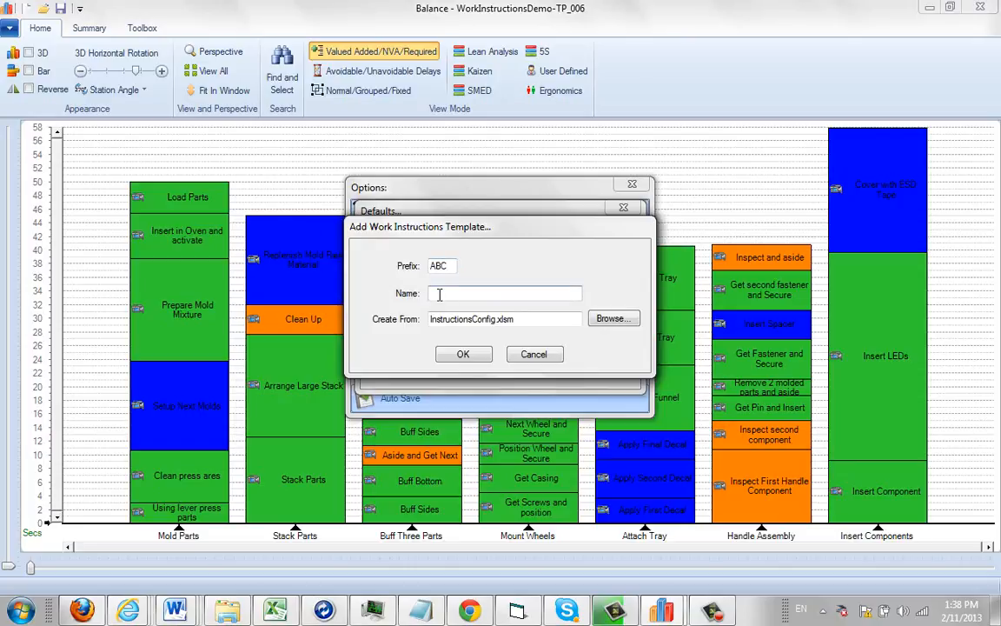
pyautogui.write('ABC WO')
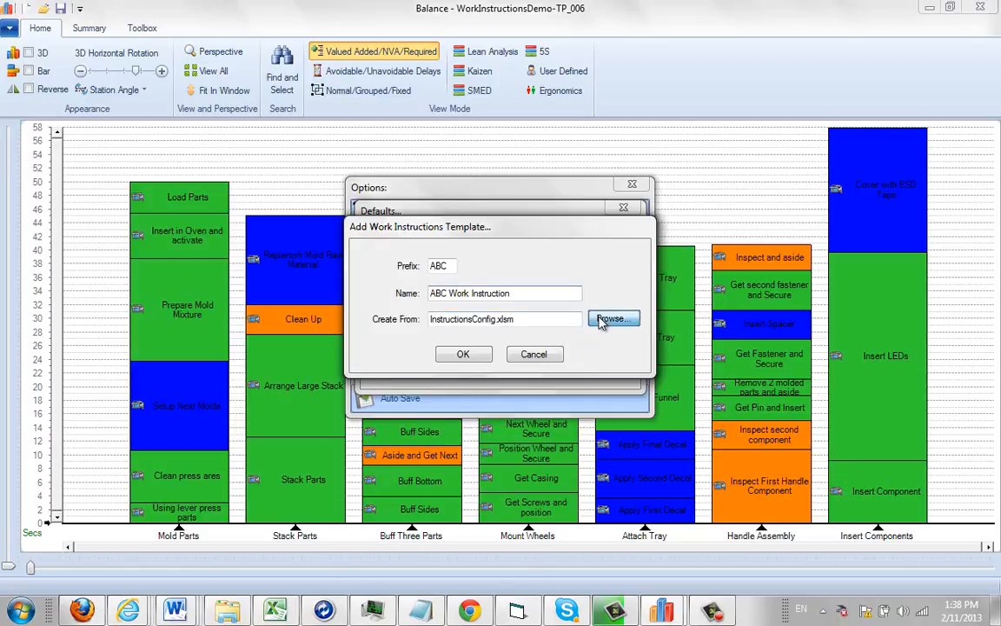
pyautogui.click(612, 320)
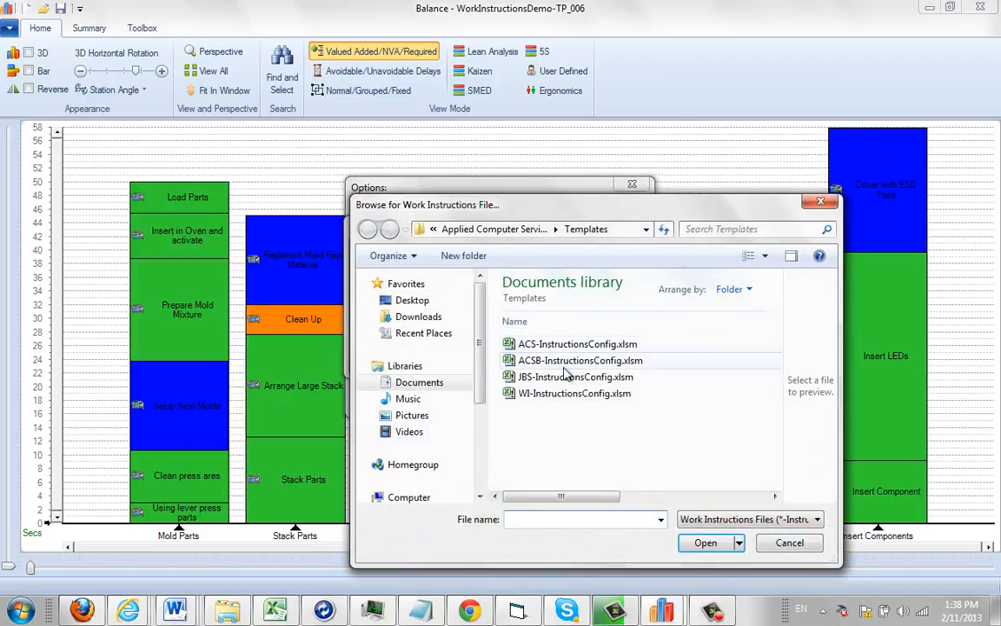
pyautogui.moveTo(576, 376)
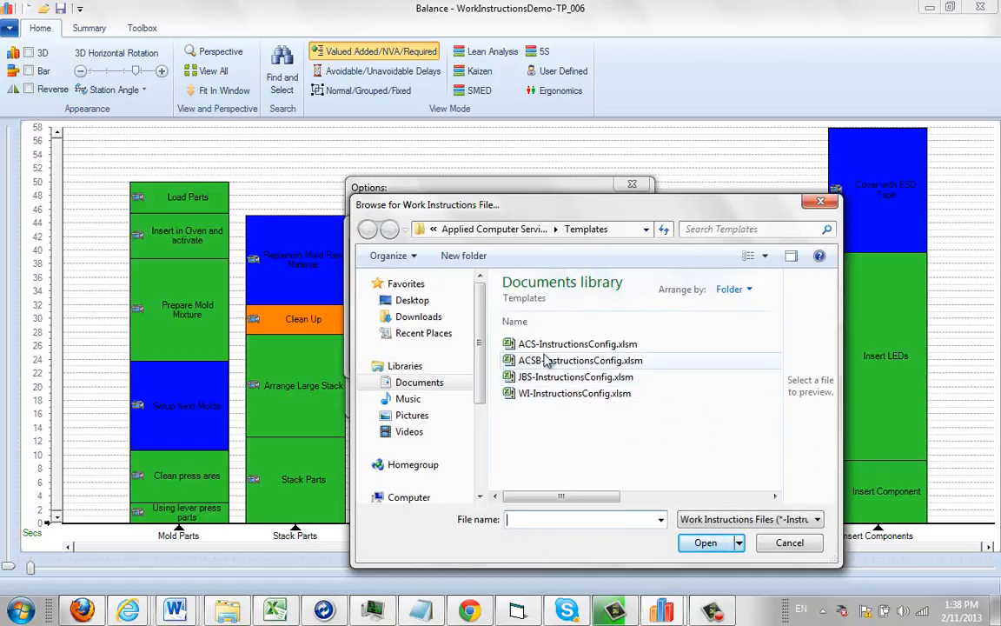
# - Create the template from ACS-InstructionsConfig.xlsm so it opens in Excel as ABC-InstructionsConfig.xlsm
pyautogui.click(705, 542)
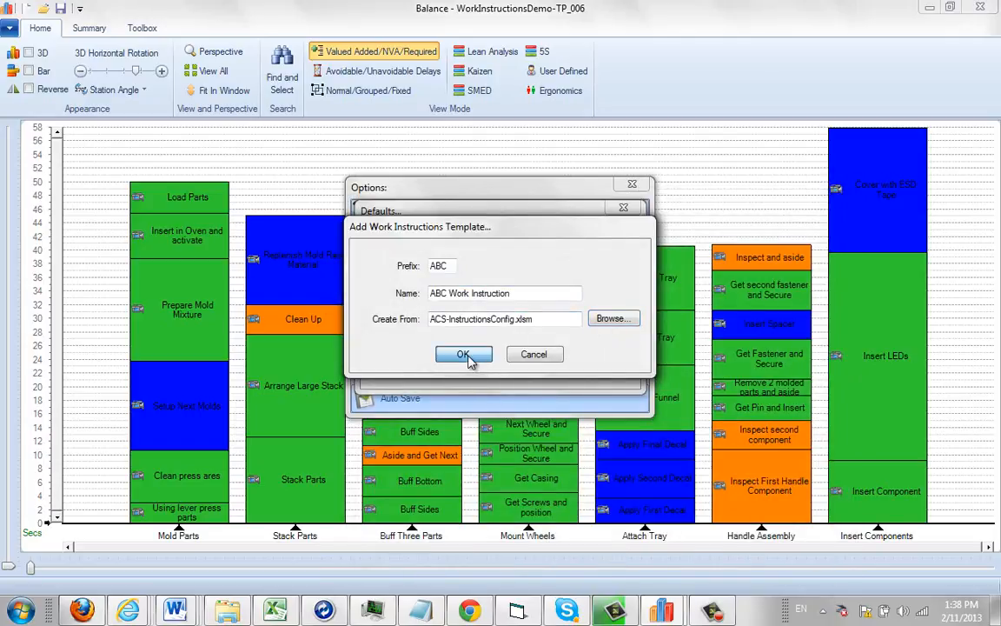
pyautogui.click(463, 354)
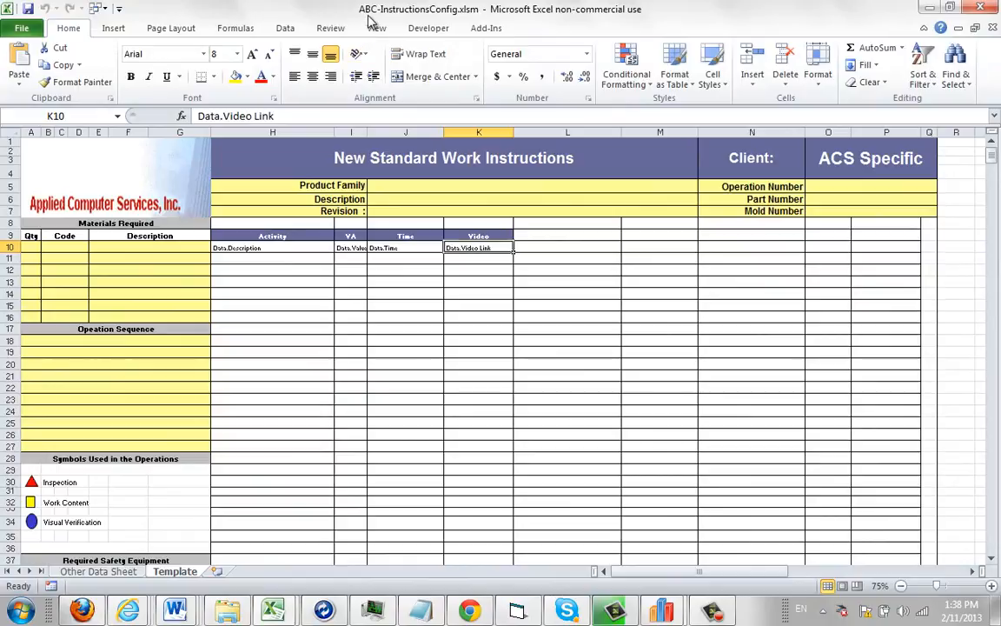
pyautogui.moveTo(460, 363)
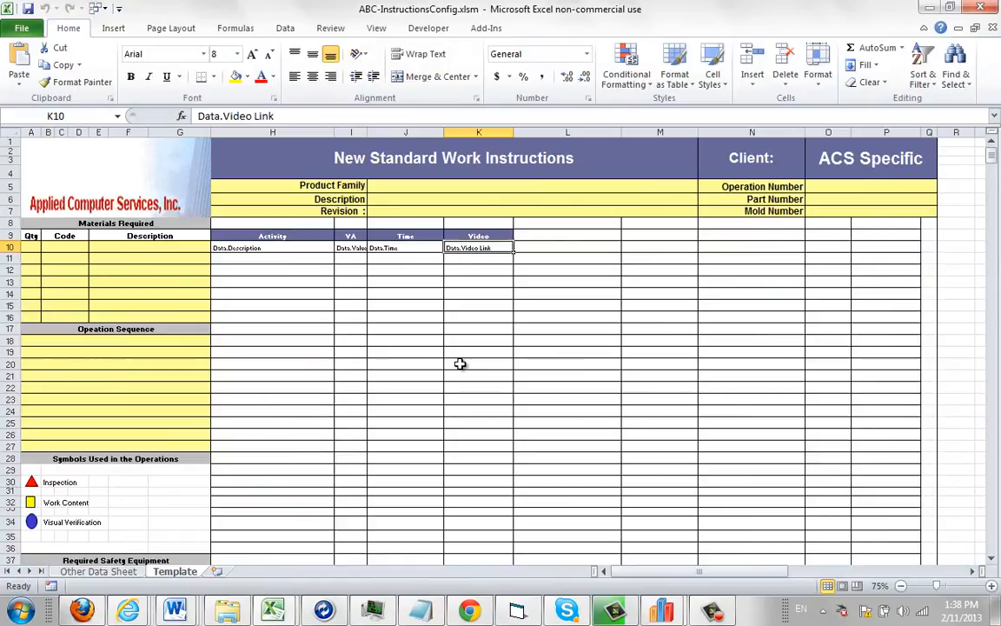